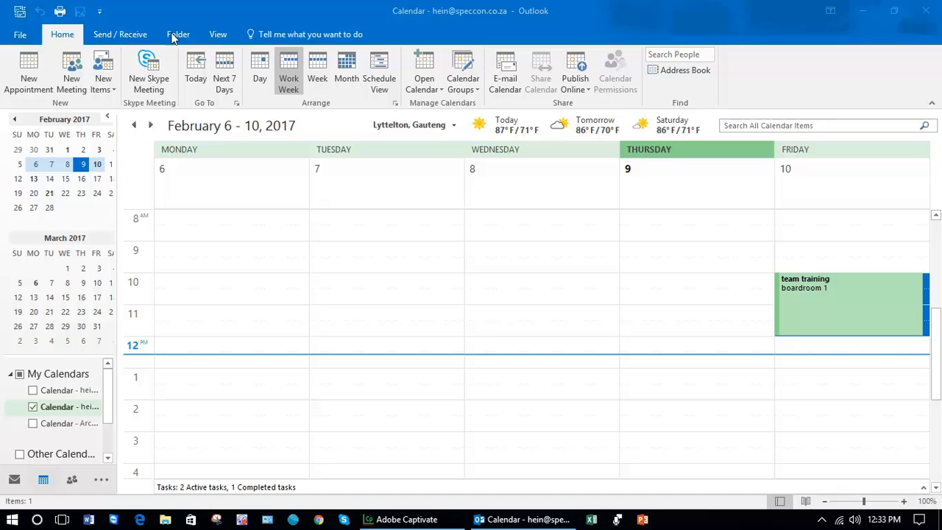
mouse_move(29, 74)
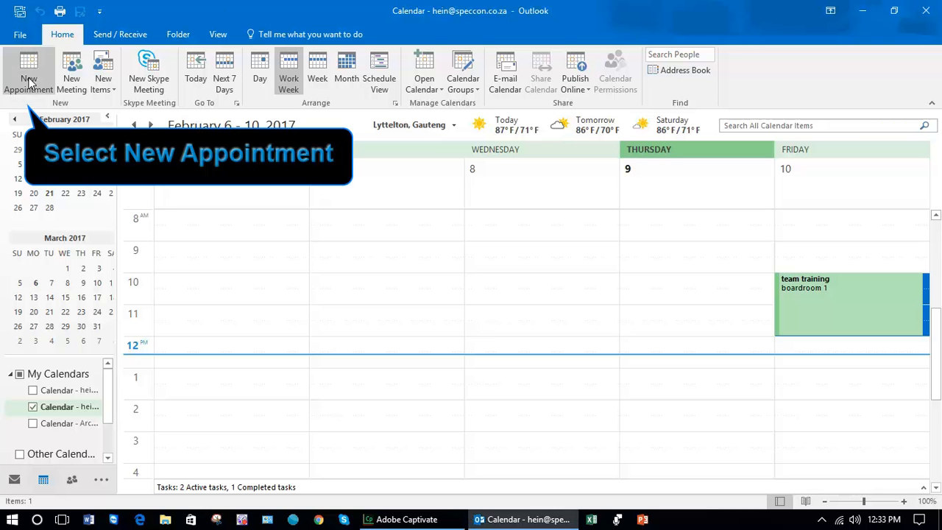
- Start a new appointment with the subject 'Team meeting'
left_click(30, 71)
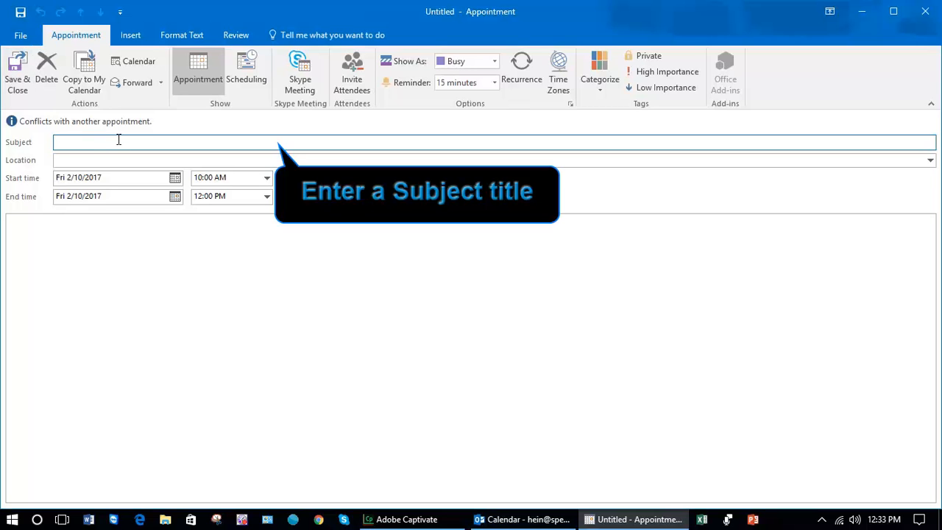
type("Team")
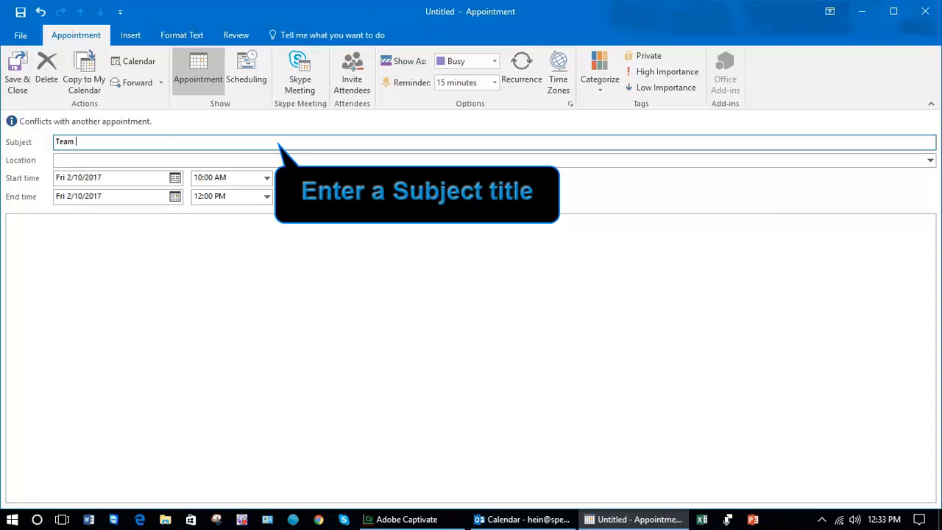
type("meetin")
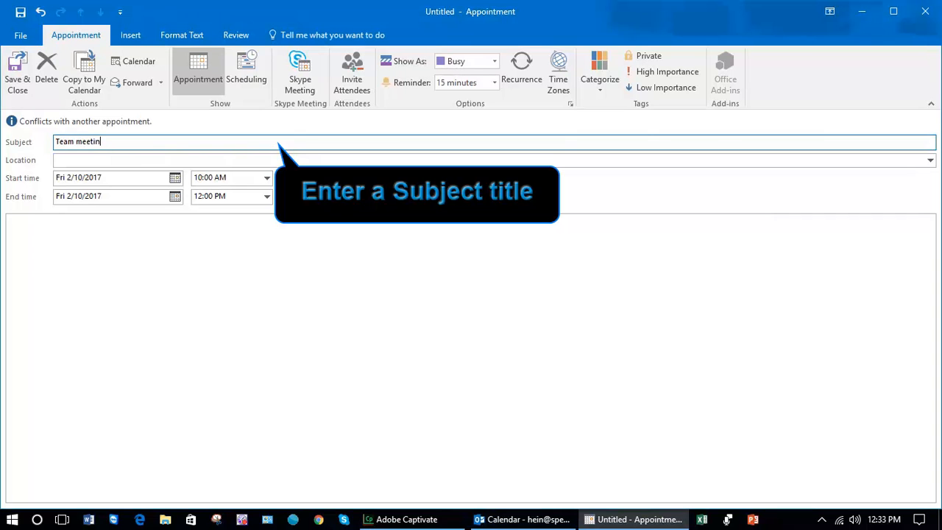
- Set the start date to February 13, 2017 and the end time to 1:30 PM
left_click(176, 177)
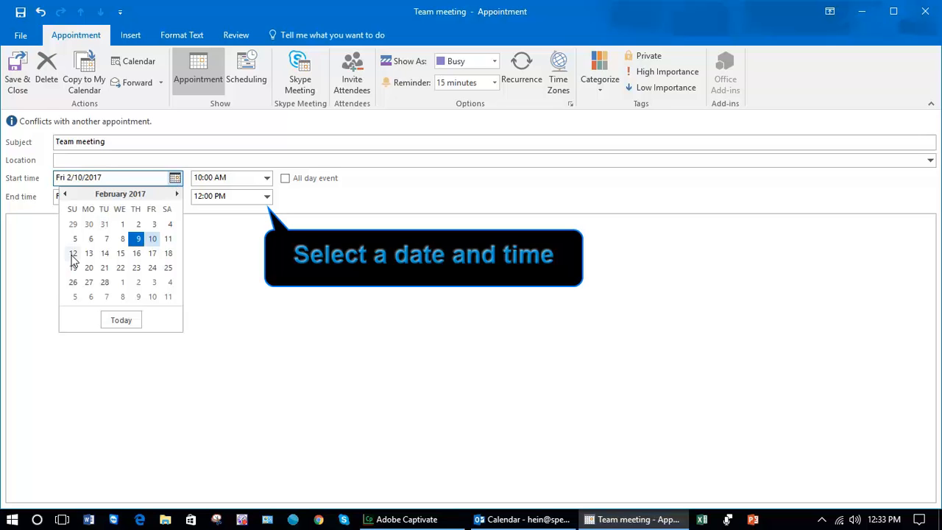
left_click(88, 253)
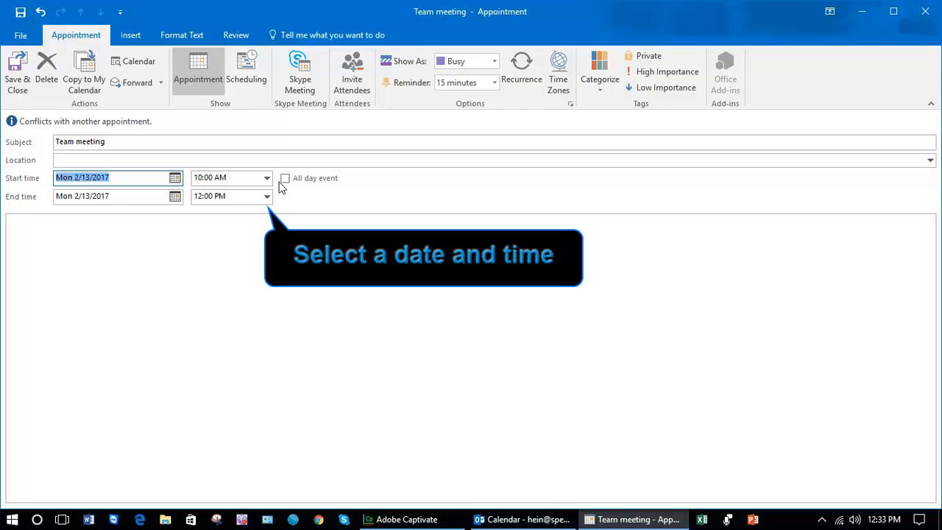
left_click(265, 195)
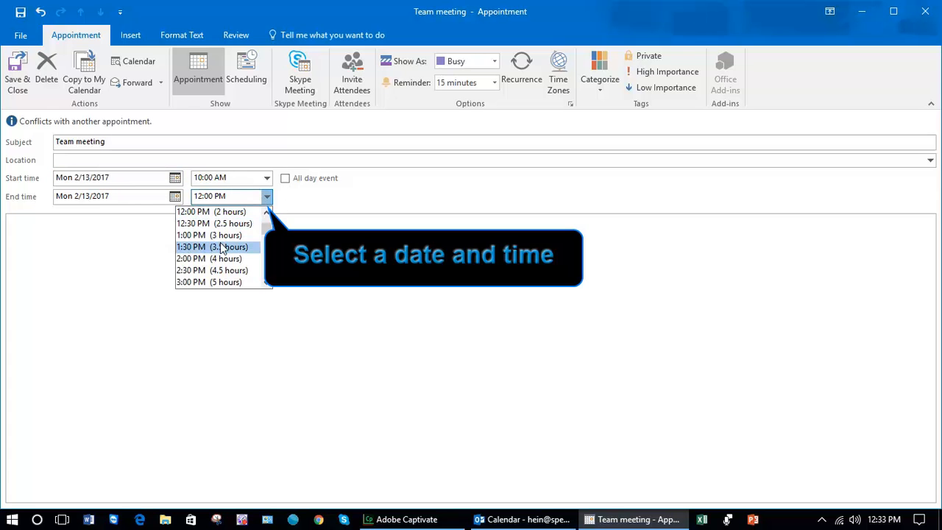
left_click(191, 247)
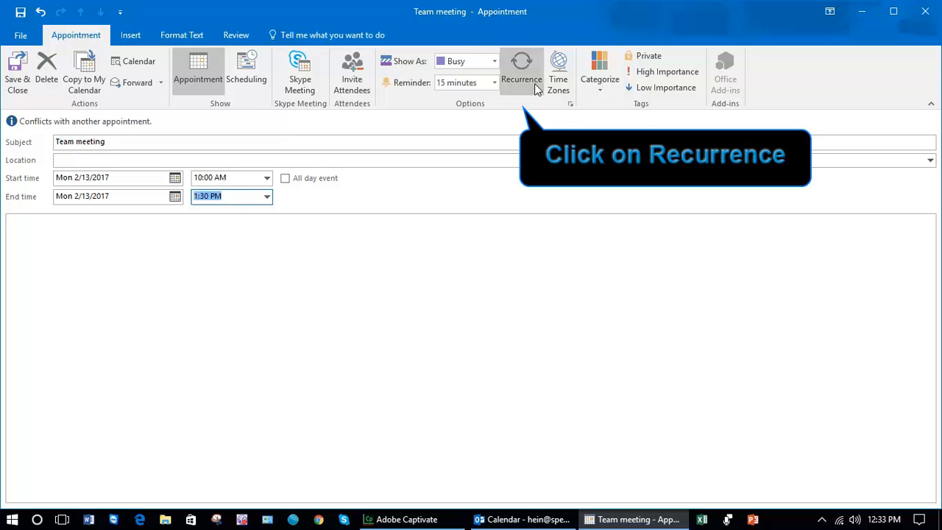
- Apply a weekly Monday recurrence from 2/13/2017 with no end date
left_click(521, 70)
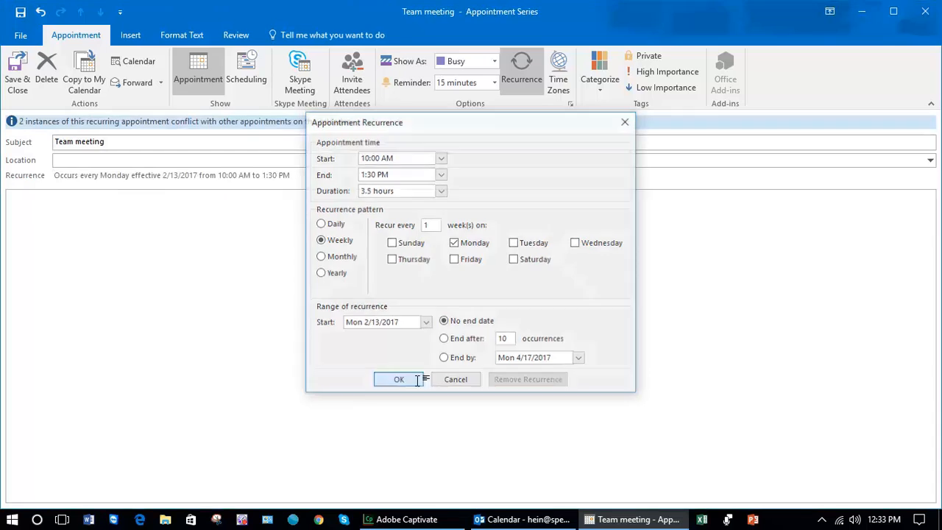
left_click(399, 379)
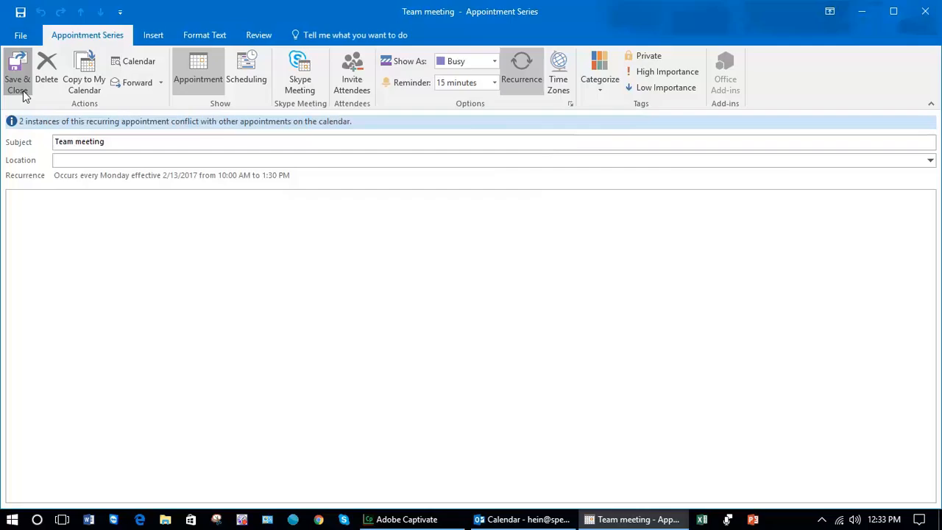
- Save and close the series, then show the week of February 20 in the calendar
left_click(18, 74)
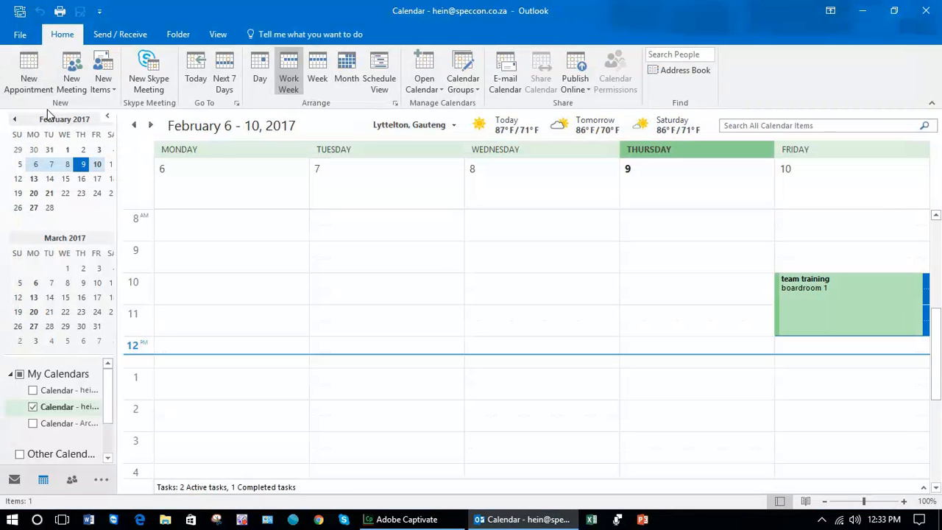
mouse_move(33, 190)
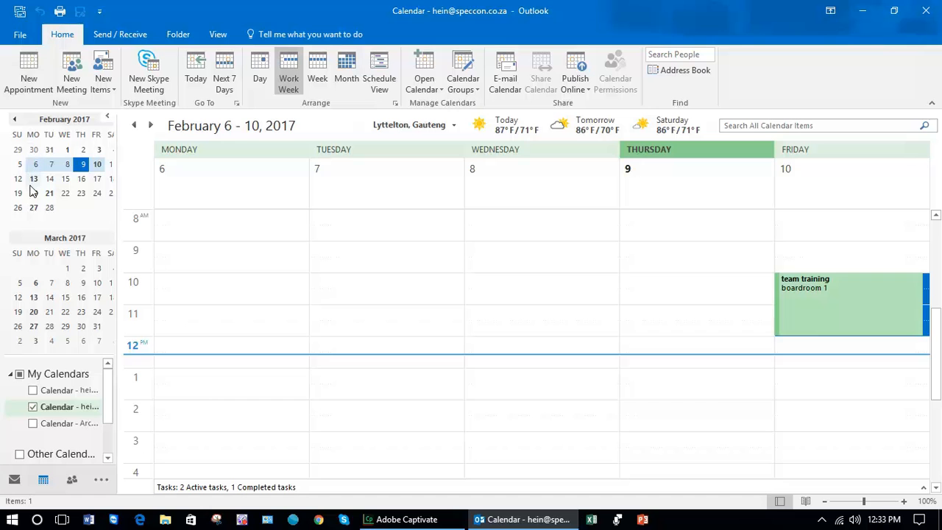
left_click(32, 192)
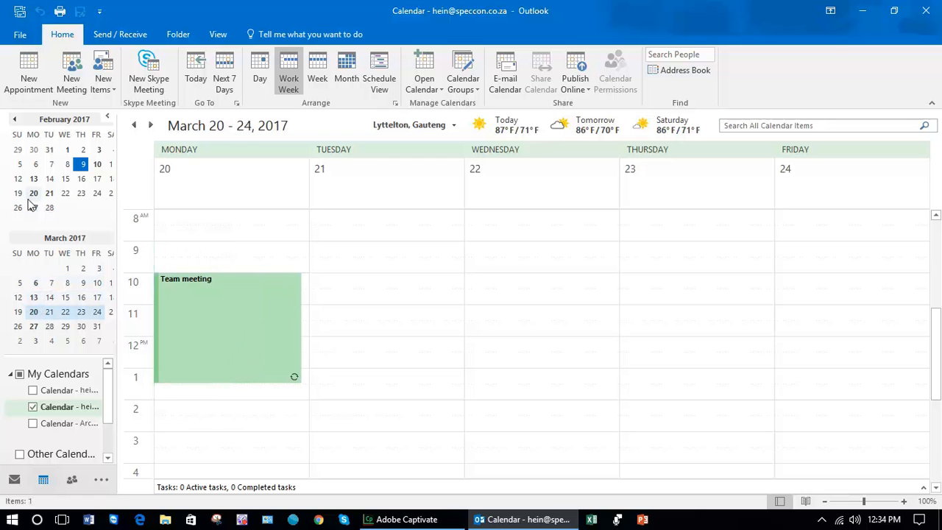
left_click(33, 178)
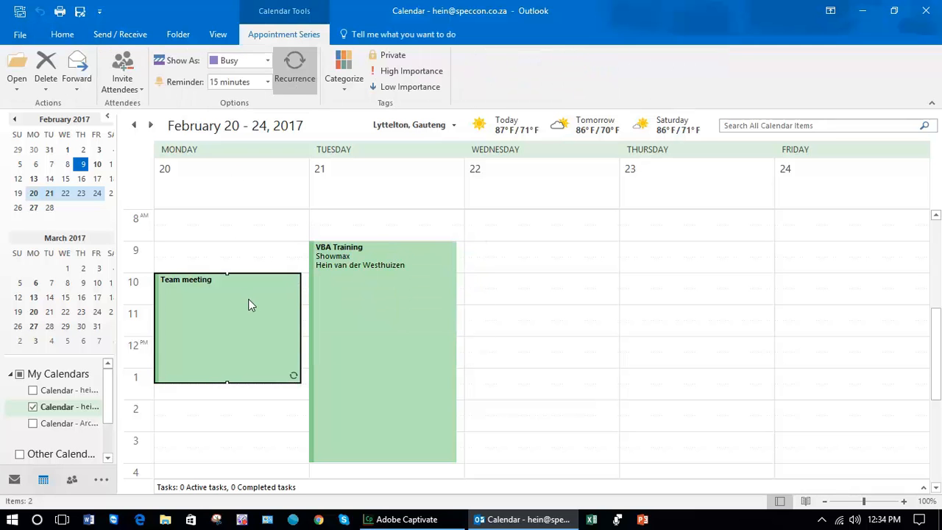
- Delete only the February 20 occurrence of Team meeting
left_click(46, 67)
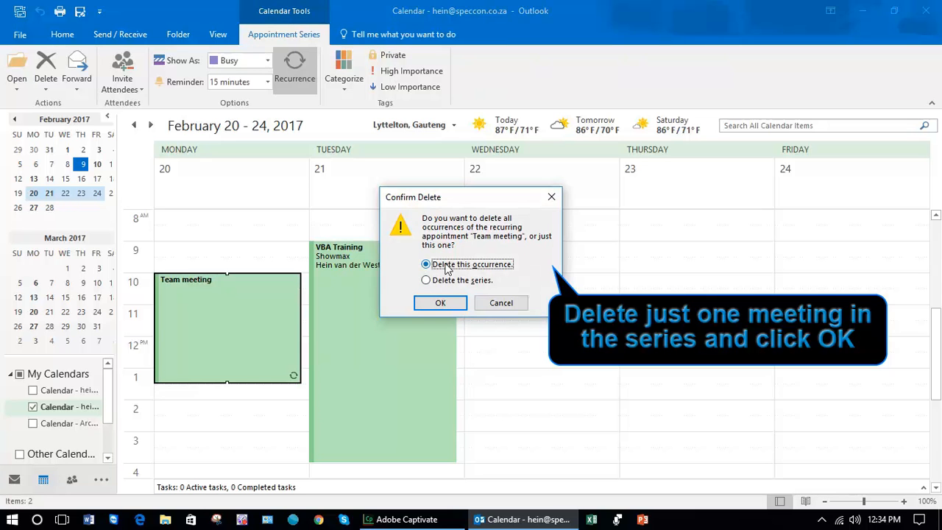
mouse_move(445, 287)
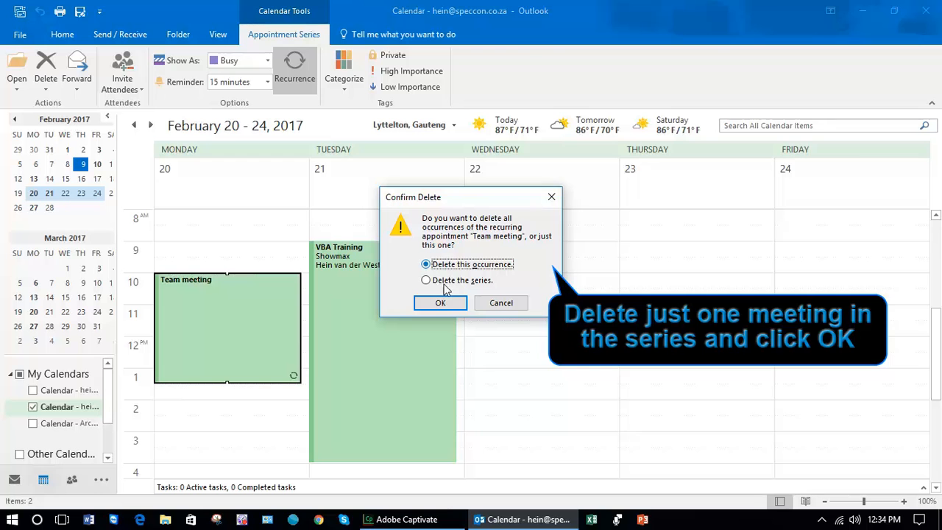
left_click(440, 303)
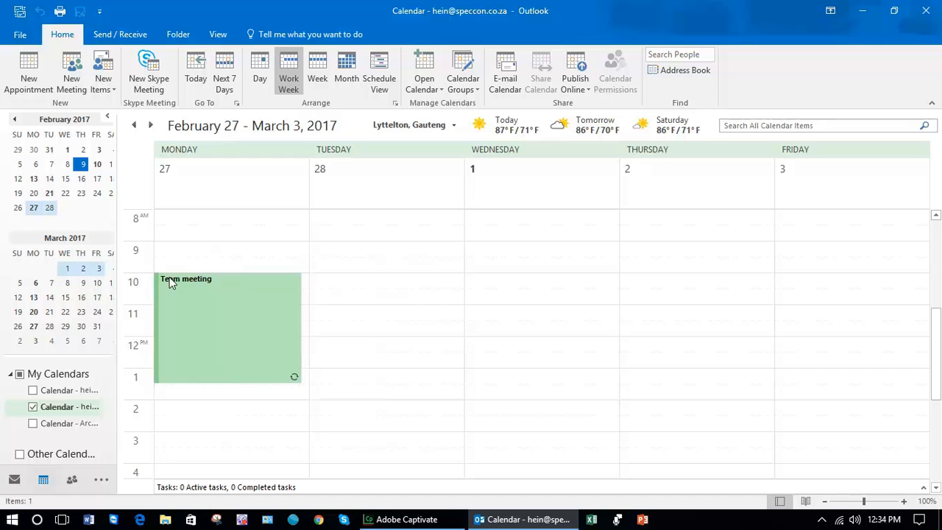
- Drag the February 27 Team meeting down to start at 12 PM
left_click_drag(220, 309, 221, 360)
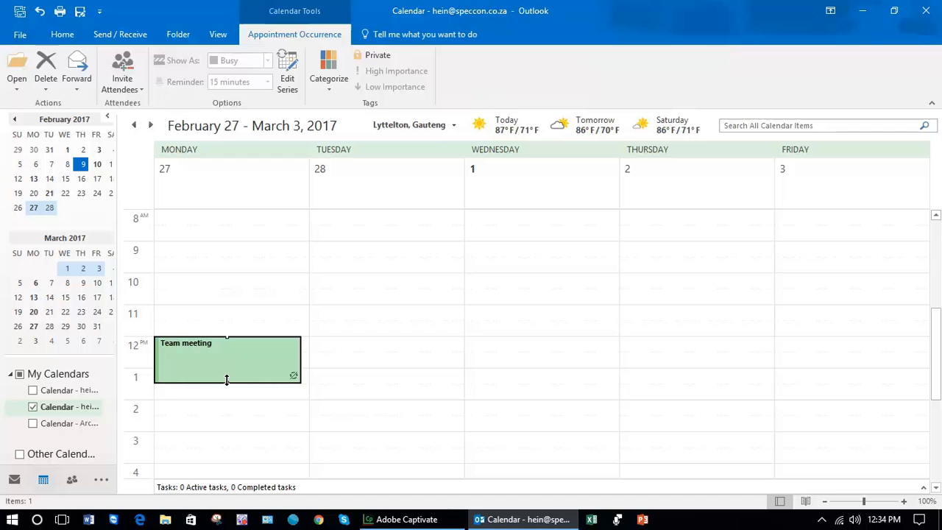
left_click_drag(227, 380, 224, 438)
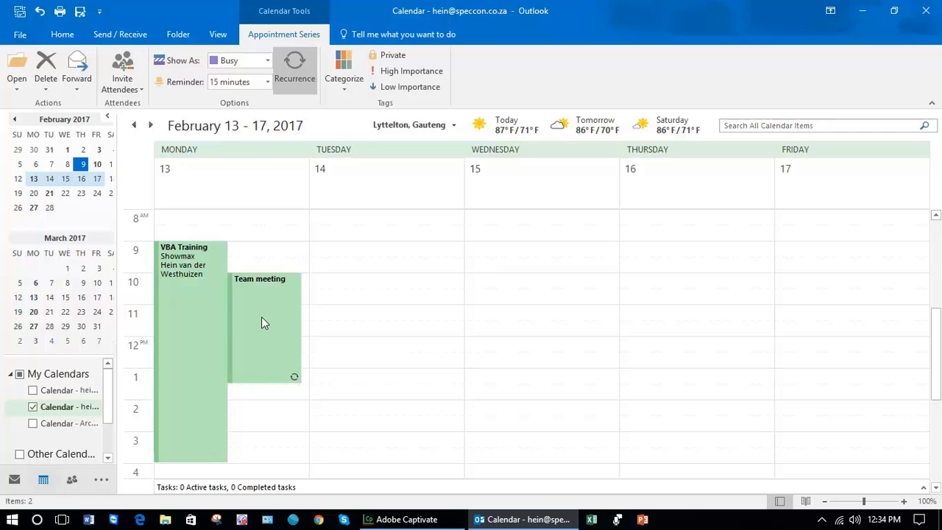
- Delete the entire Team meeting series from the February 13 occurrence
left_click(45, 71)
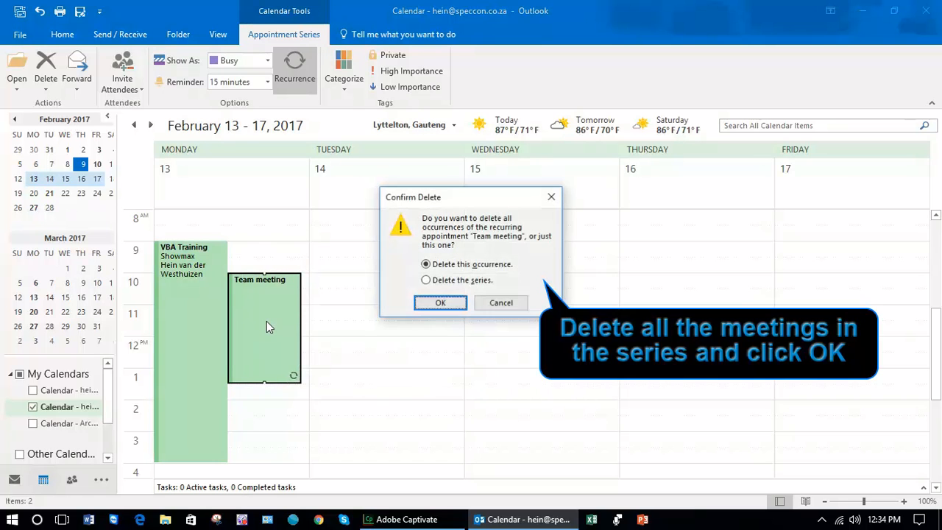
left_click(425, 279)
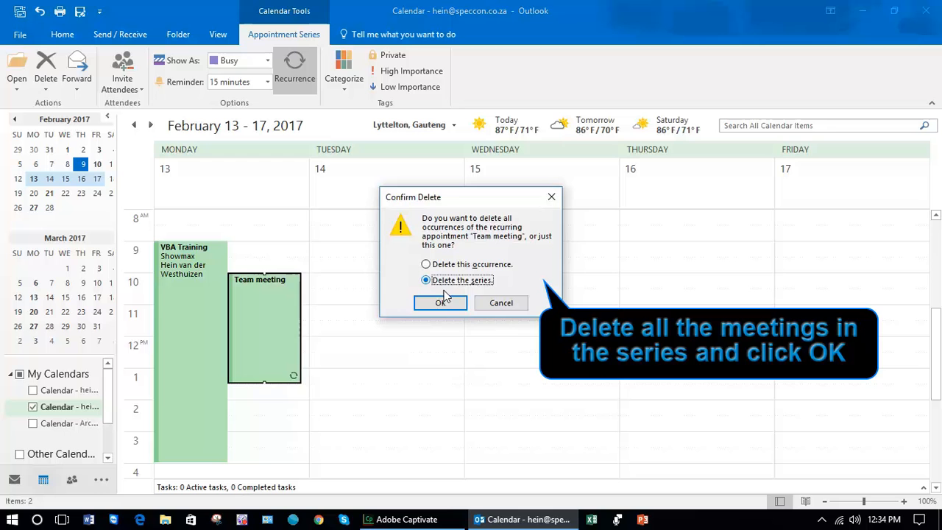
left_click(440, 303)
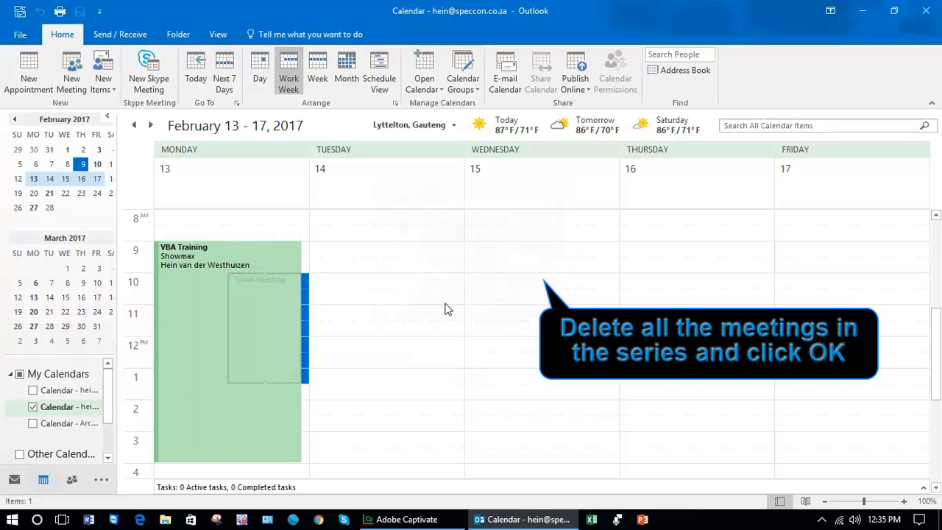